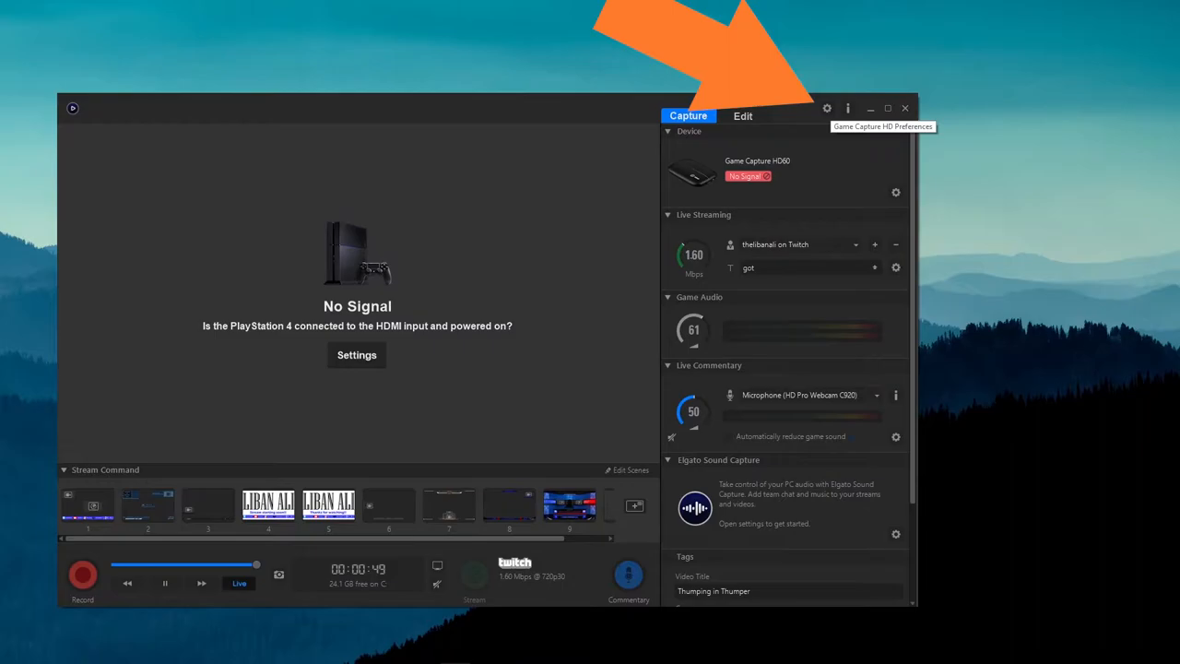
Open the Game Capture HD Preferences window showing capture storage locations
click(826, 107)
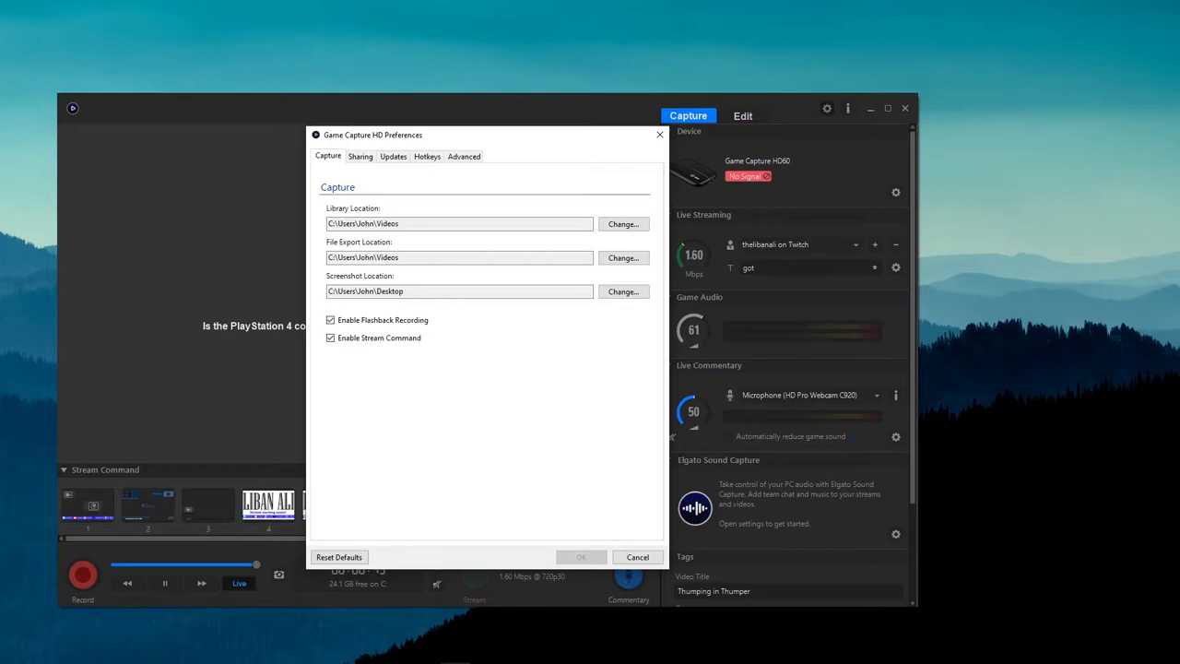
mouse_move(623, 225)
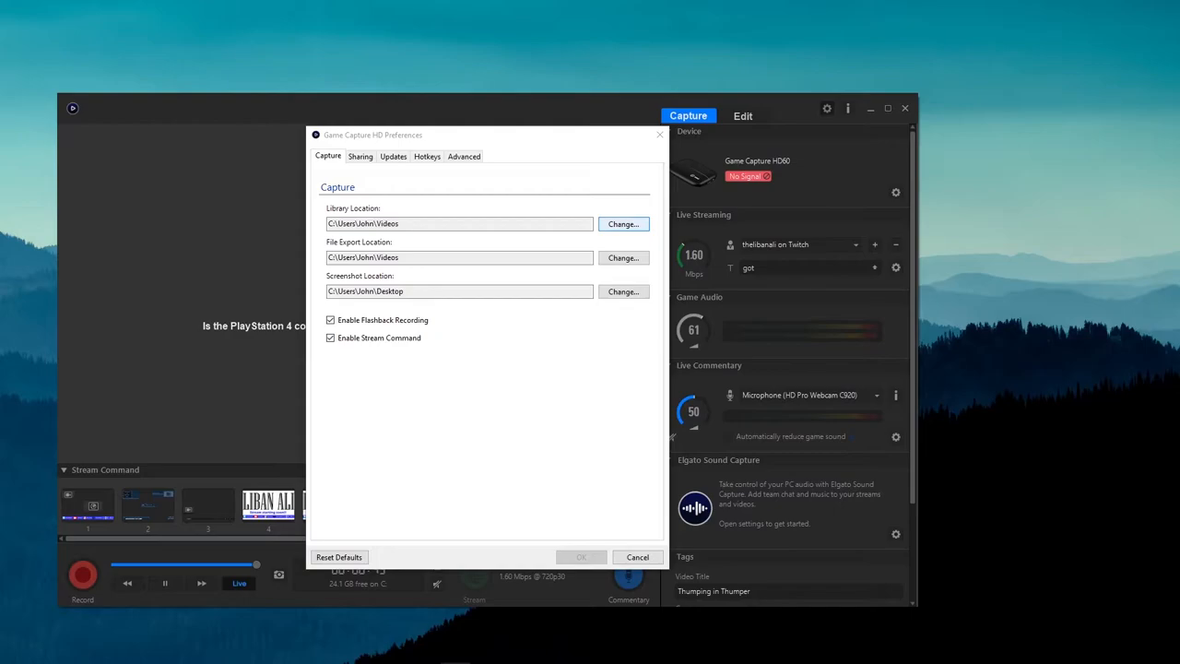
click(624, 224)
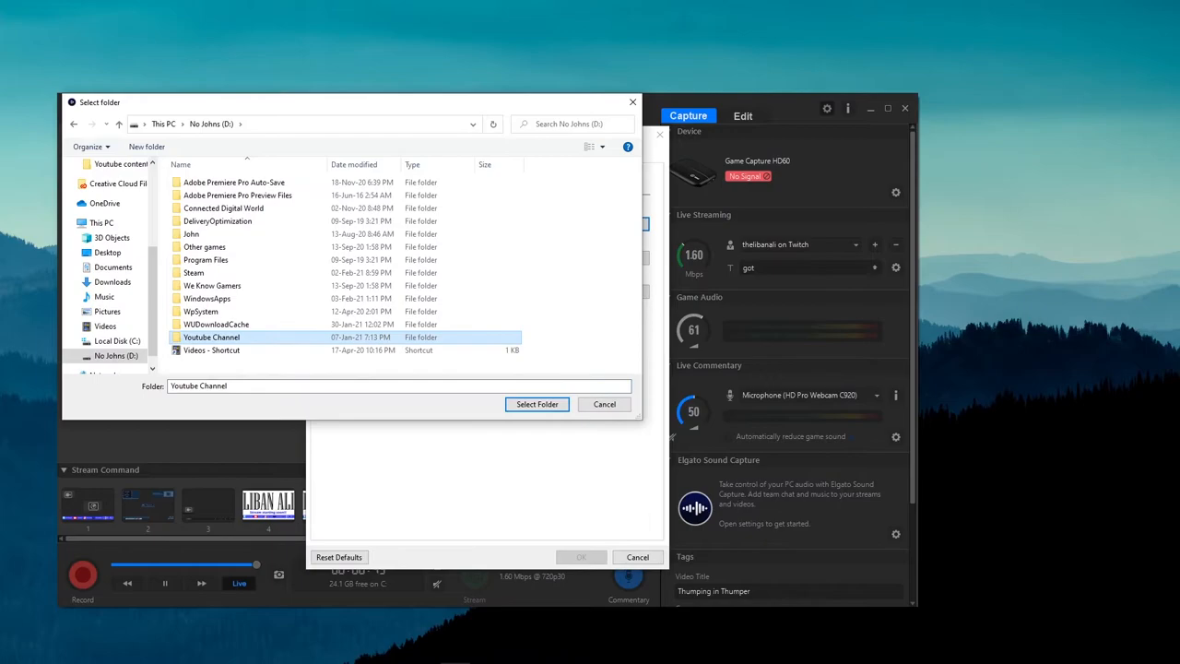
Confirm D:\Youtube Channel\Capture as the library location folder
click(537, 404)
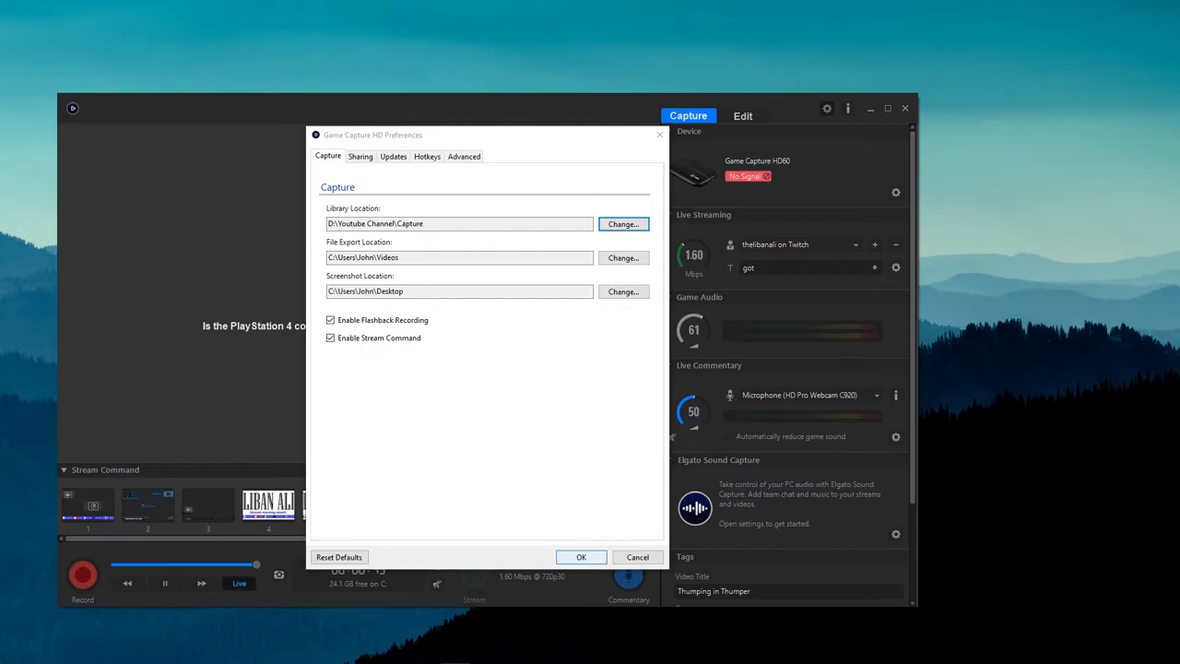